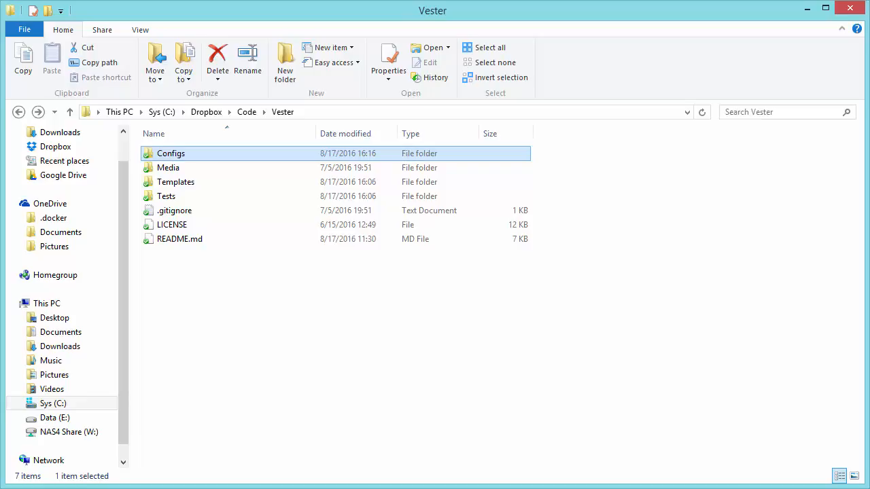
- Open the Configs folder in the Vester project folder
double_click(170, 152)
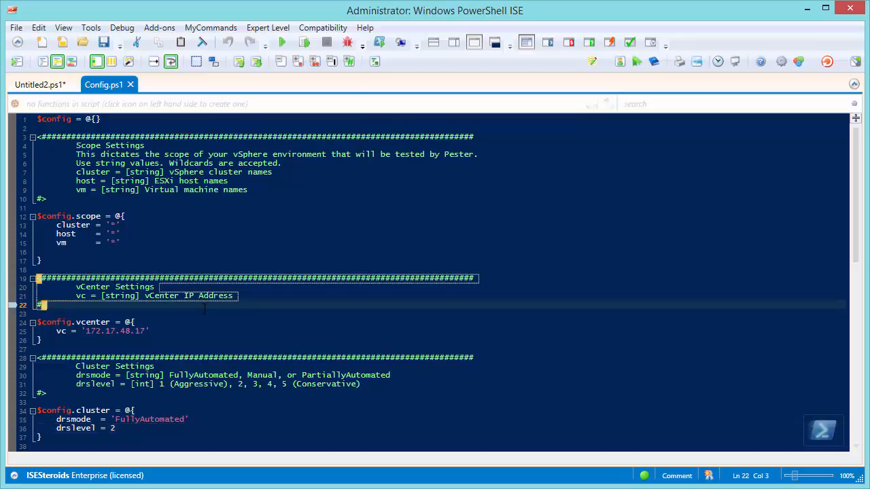
- Scroll Config.ps1 down past the scope, vCenter and cluster settings to the ESXi host settings
scroll("down", 3)
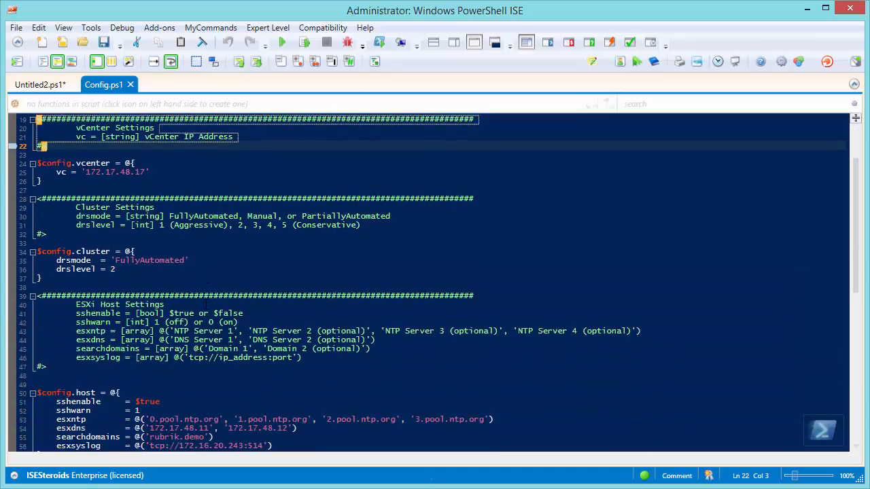
scroll("down", 3)
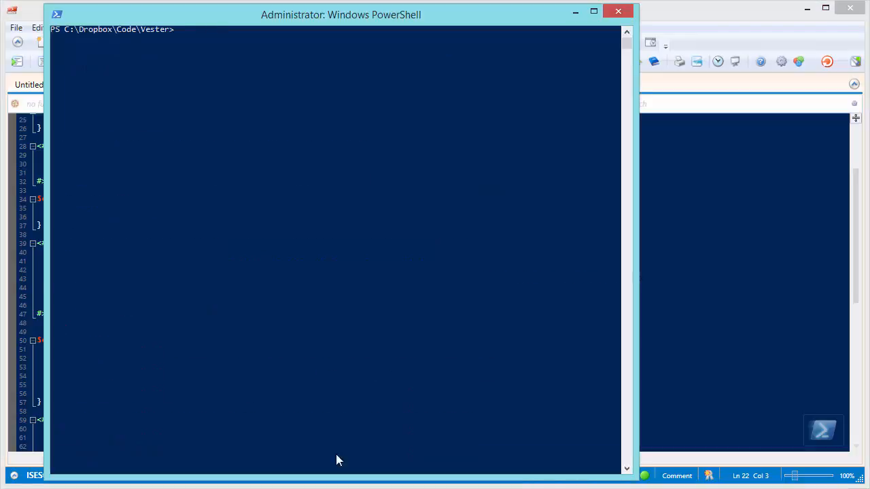
mouse_move(347, 390)
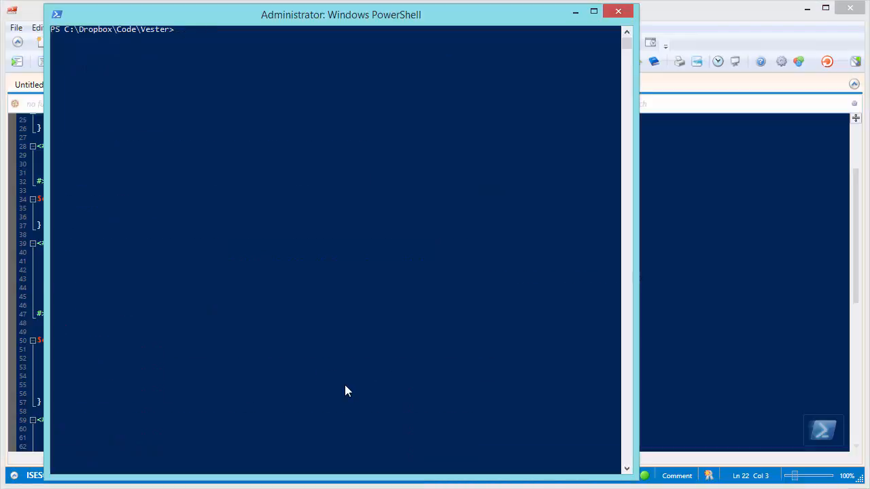
- Enter 'Invoke-Pester .\Configs' in the PowerShell console to validate the config
type("invoke-Pester")
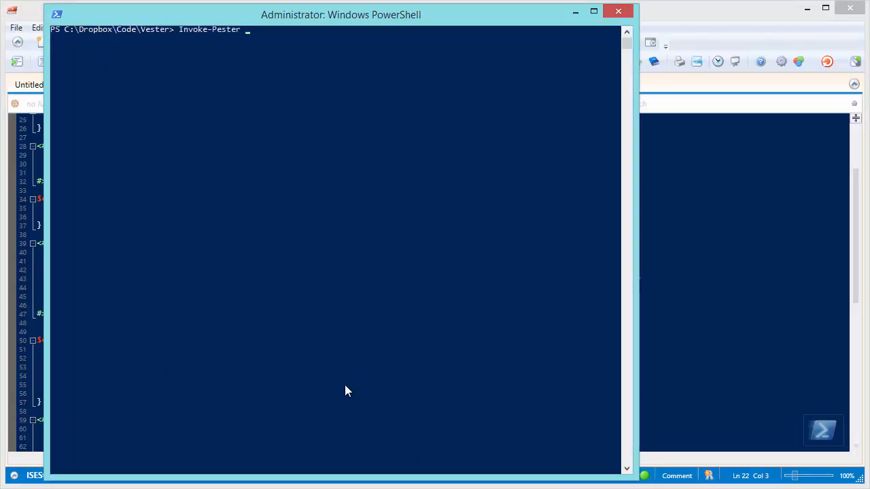
type(".\\Configs")
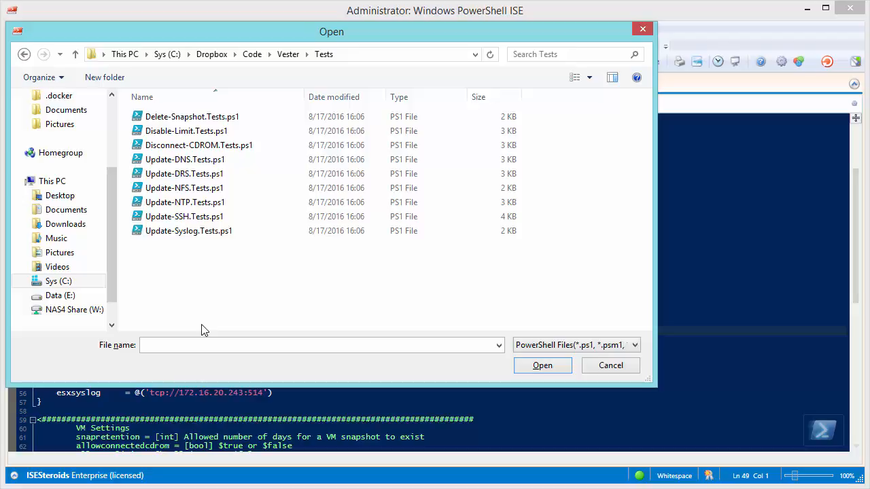
mouse_move(199, 268)
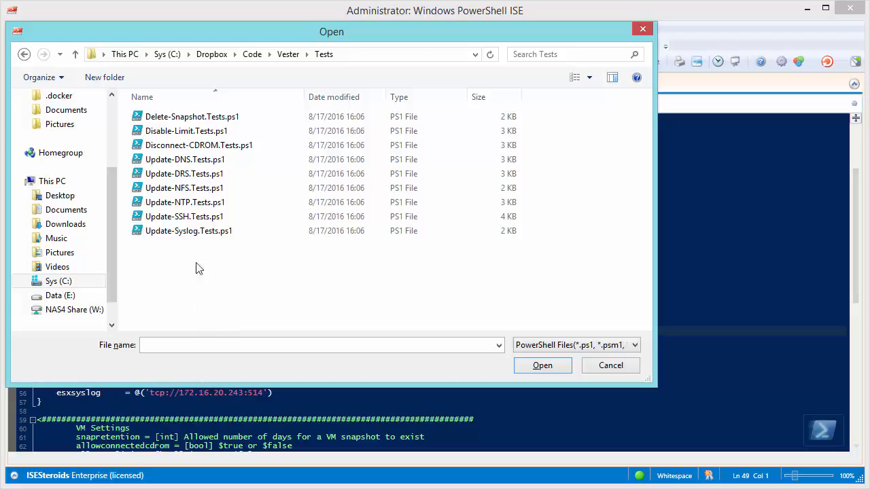
- Open Update-DRS.Tests.ps1 from the Vester Tests folder
double_click(183, 173)
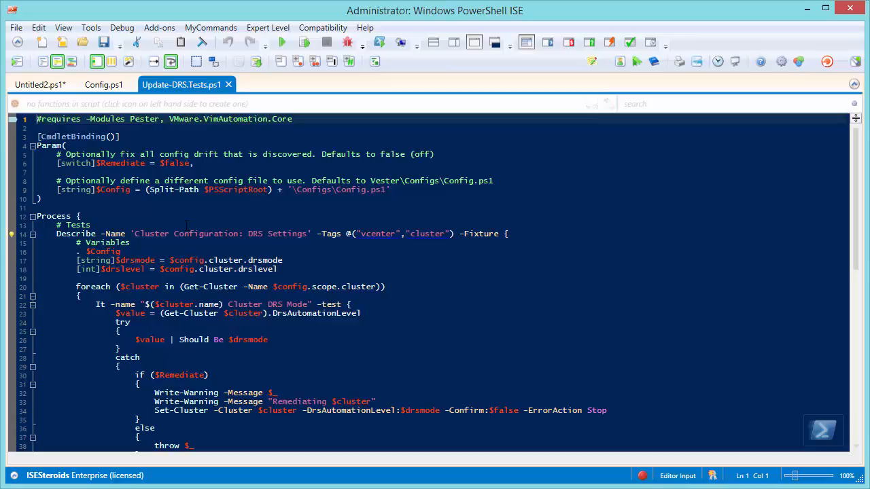
- Scroll through Update-DRS.Tests.ps1's Remediate and Config parameters and DRS checks
scroll("down", 3)
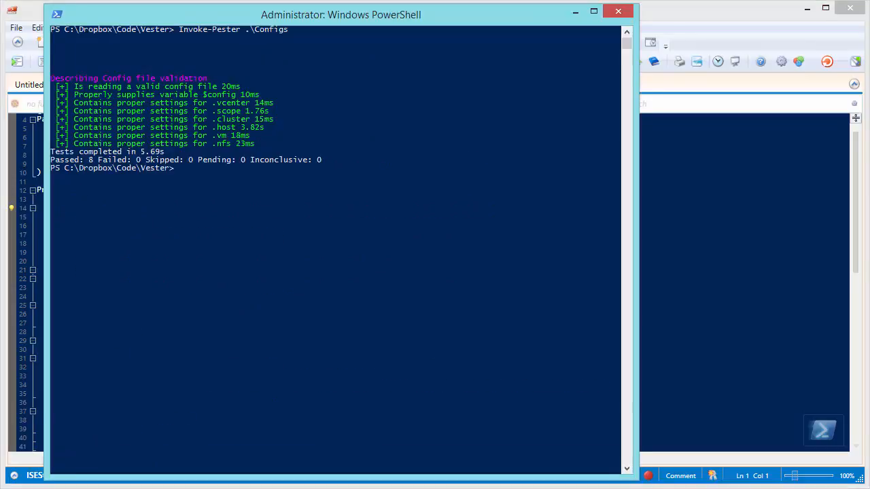
mouse_move(336, 417)
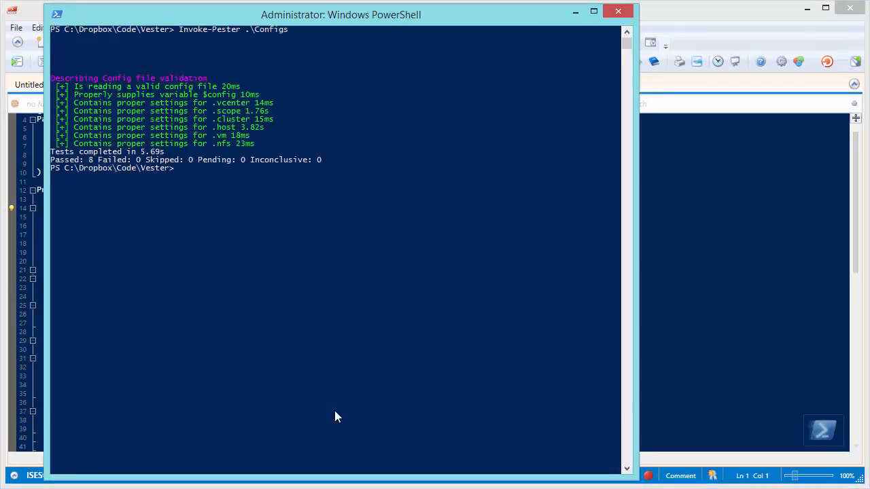
- Run Invoke-Pester with no arguments to execute the full test suite
type("invoke-pe")
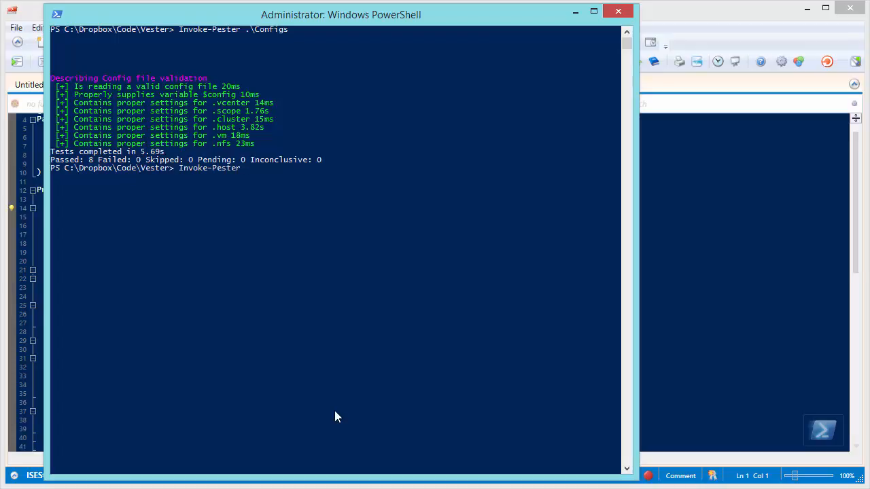
key("enter")
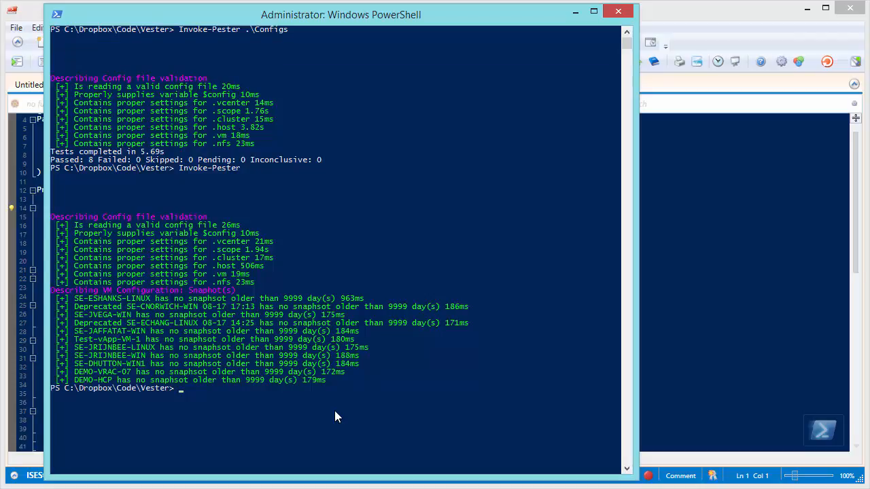
mouse_move(671, 13)
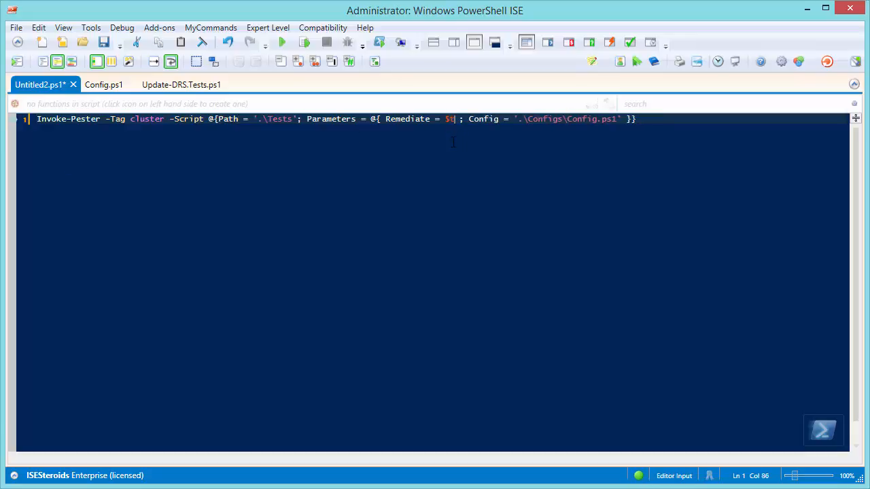
- Finish typing the cluster-tag Invoke-Pester line with Remediate=$true and Config.ps1
type("rue")
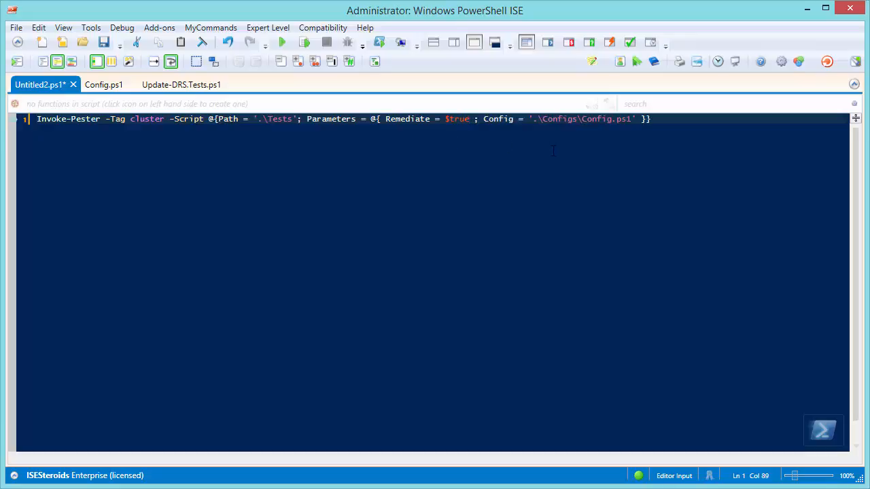